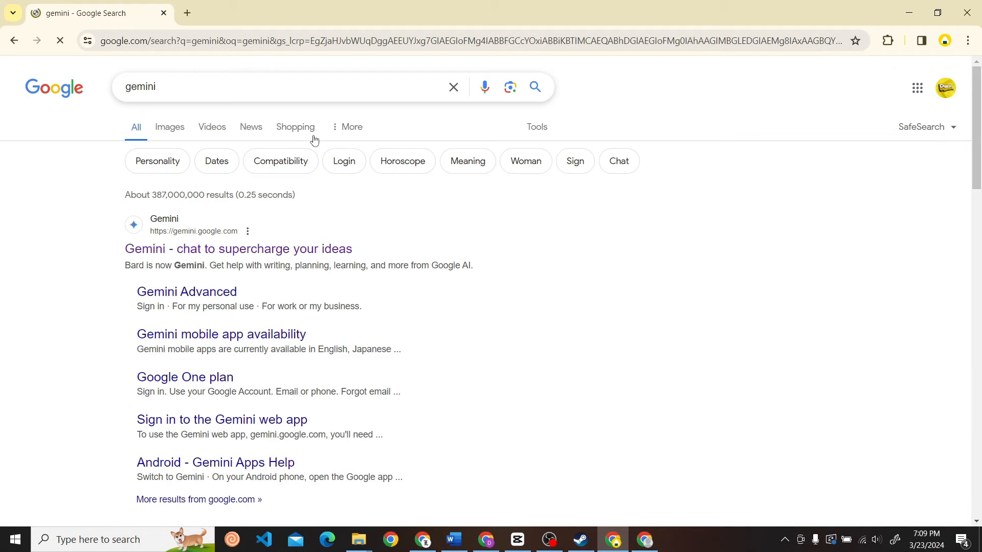
Step: Open the 'Gemini - chat to supercharge your ideas' result to reach gemini.google.com
{"action": "left_click", "coordinate": [237, 249]}
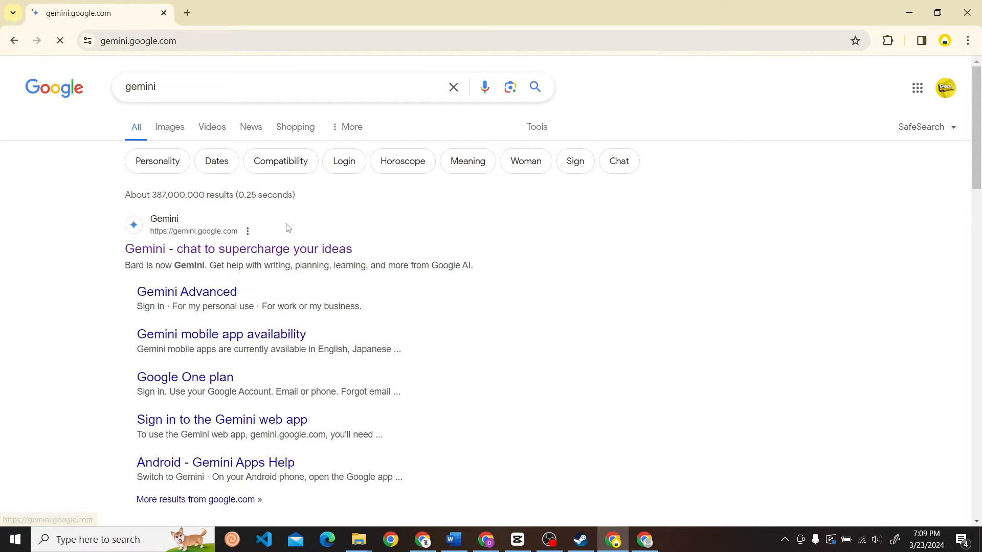
{"action": "left_click", "coordinate": [238, 249]}
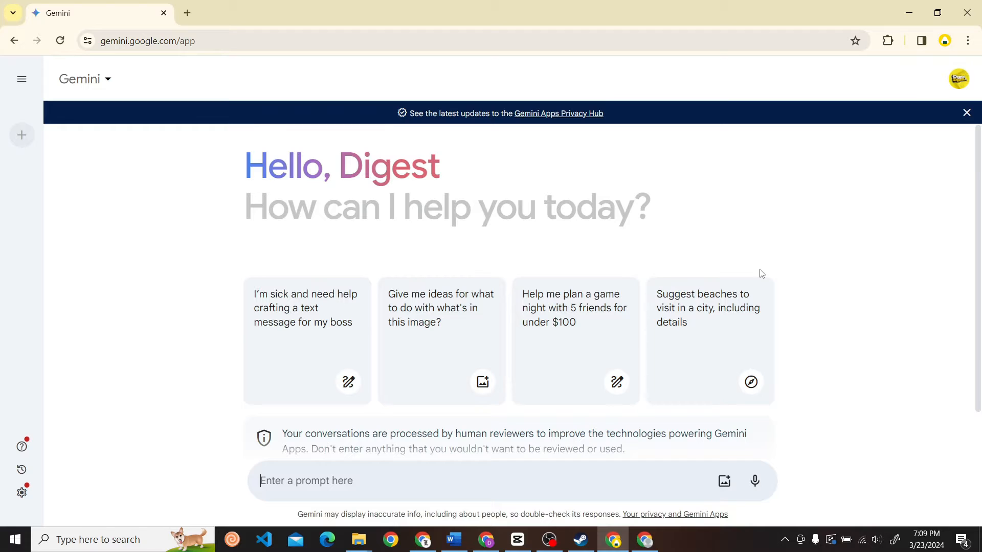
{"action": "mouse_move", "coordinate": [201, 14]}
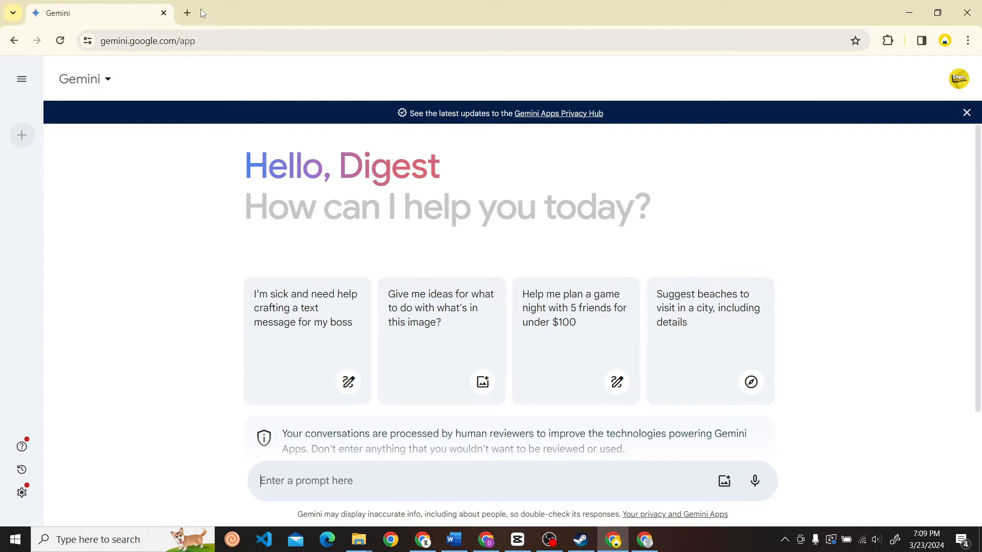
Step: Open Google Drive Home in a new tab and close the leftover overview tab
{"action": "left_click", "coordinate": [187, 13]}
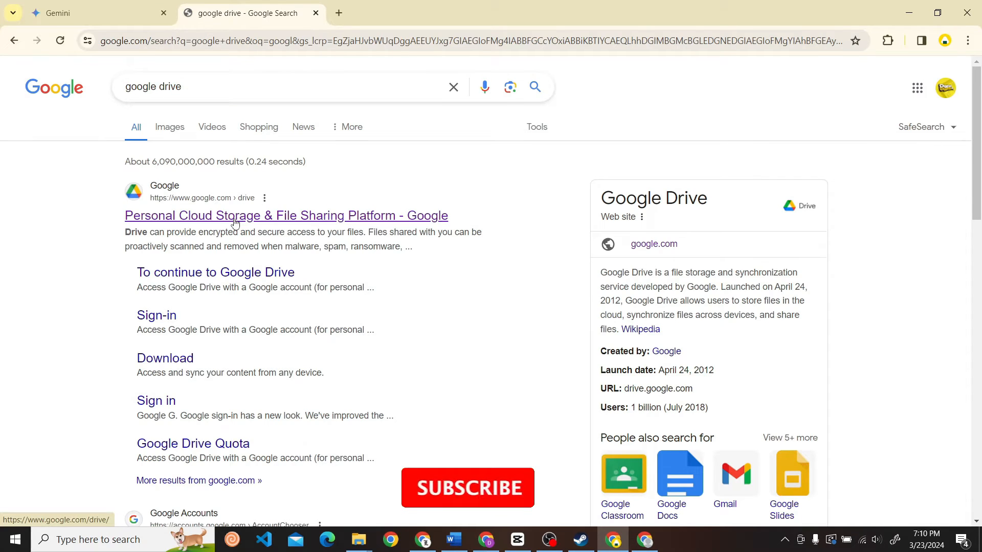
{"action": "left_click", "coordinate": [286, 215]}
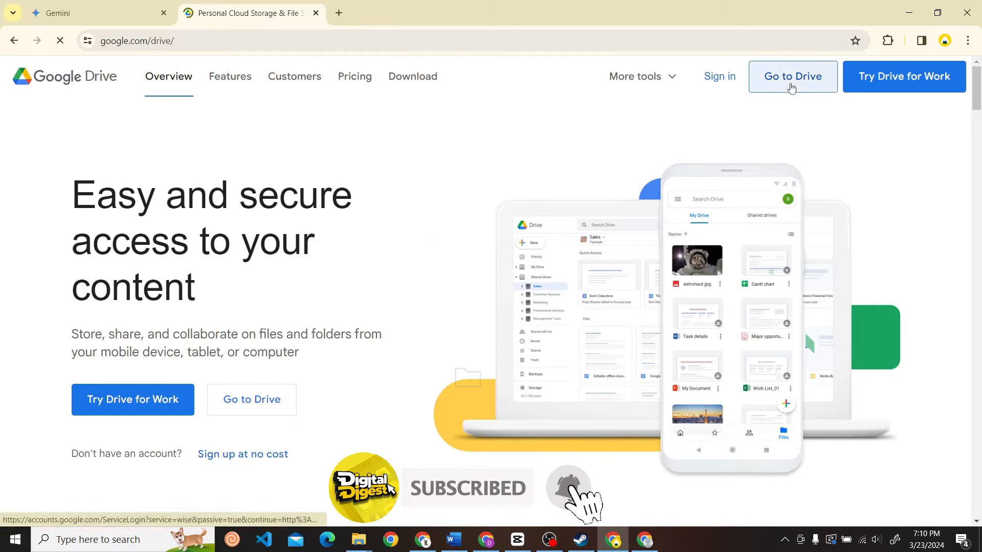
{"action": "left_click", "coordinate": [792, 76]}
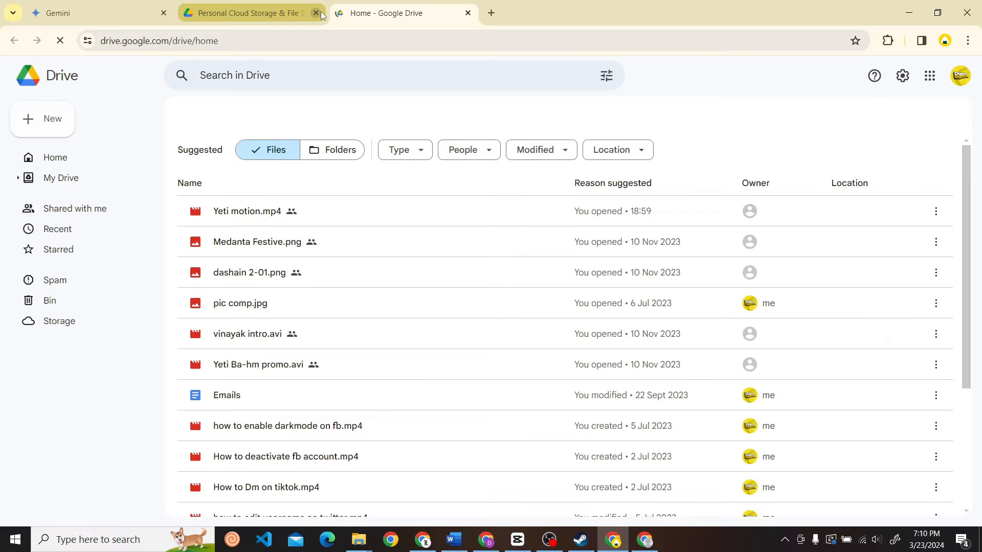
{"action": "left_click", "coordinate": [316, 12]}
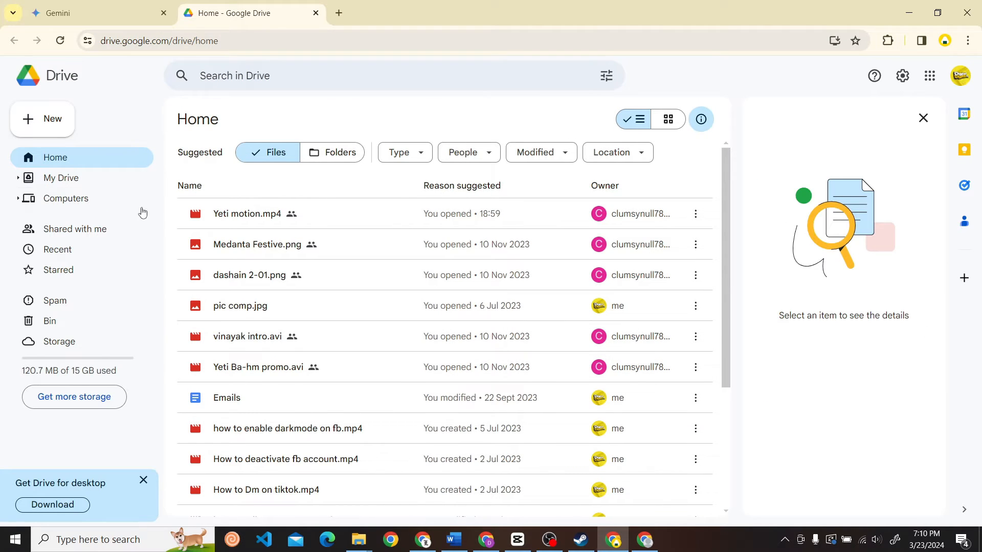
{"action": "left_click", "coordinate": [42, 119]}
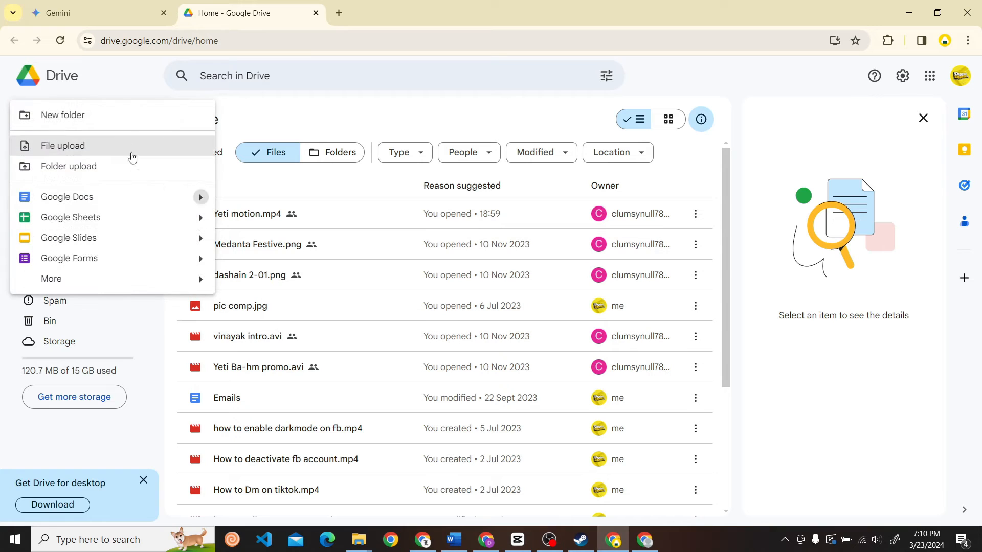
{"action": "left_click", "coordinate": [62, 145]}
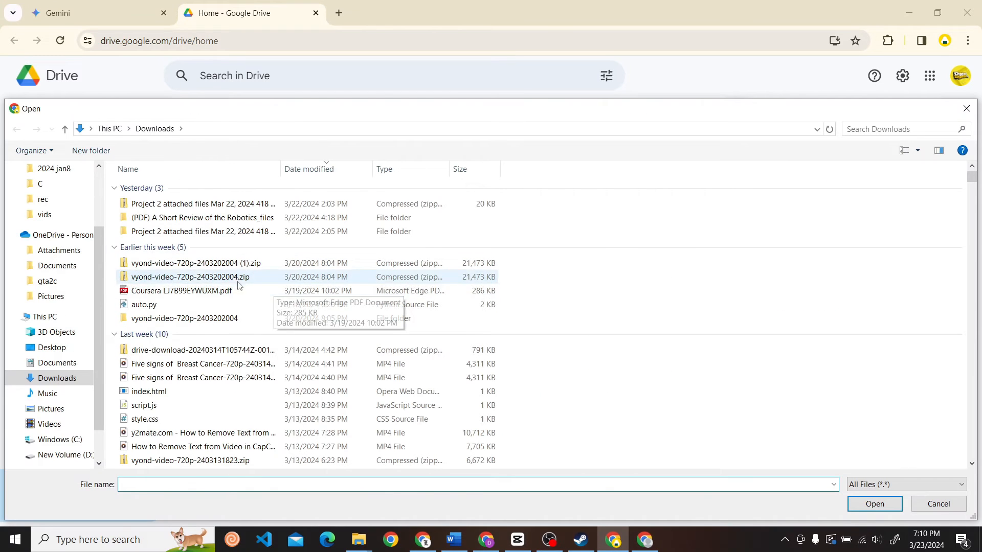
{"action": "left_click", "coordinate": [874, 504]}
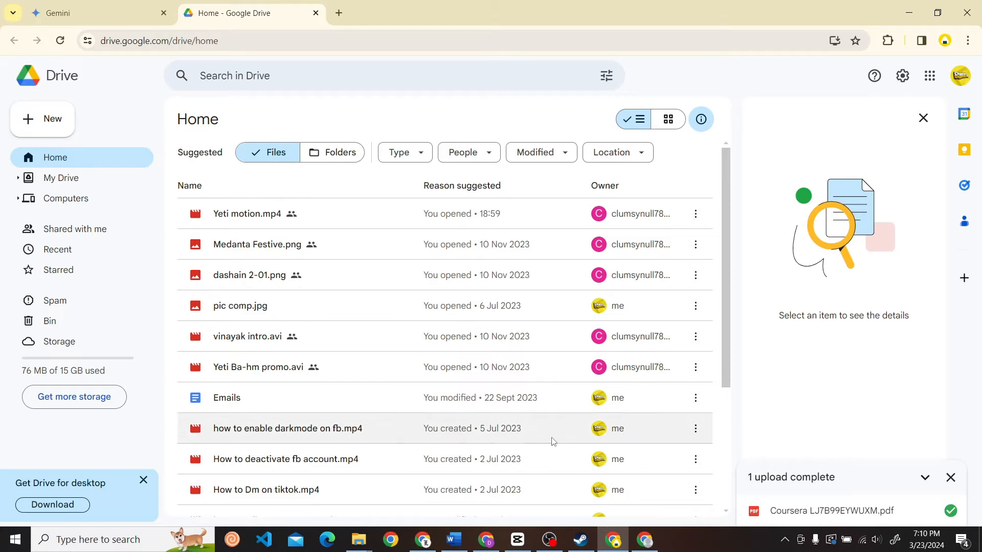
{"action": "scroll", "scroll_direction": "down", "scroll_amount": 3}
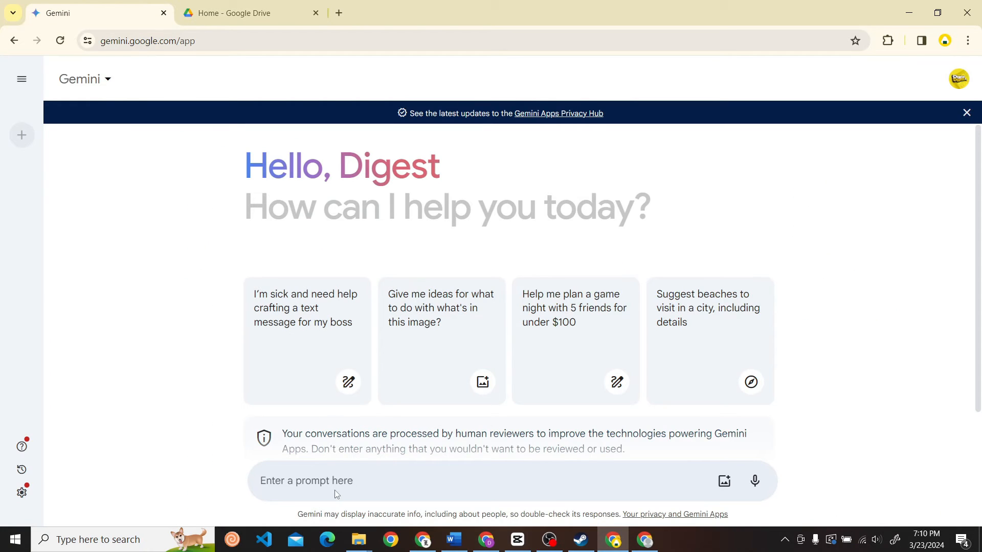
{"action": "type", "text": "g"}
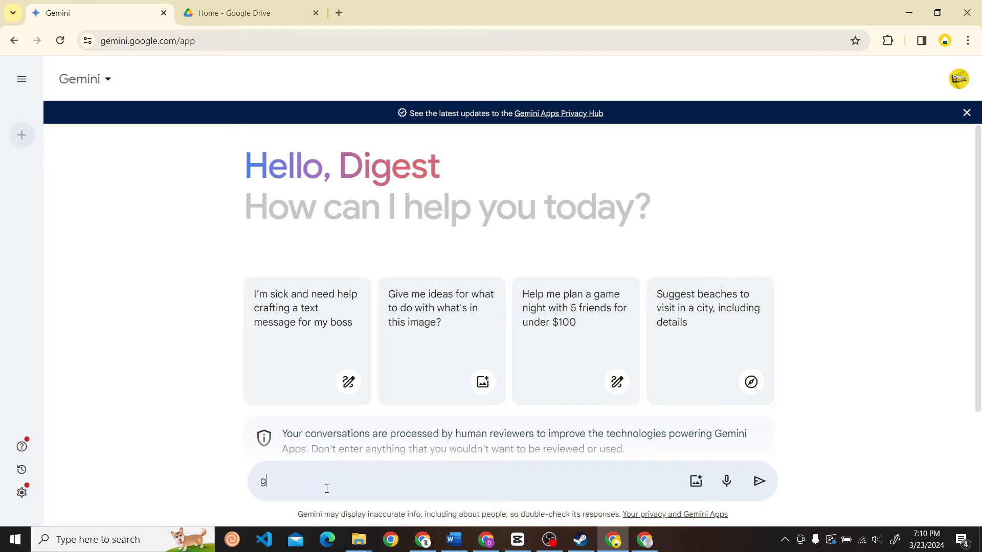
{"action": "type", "text": "@goog"}
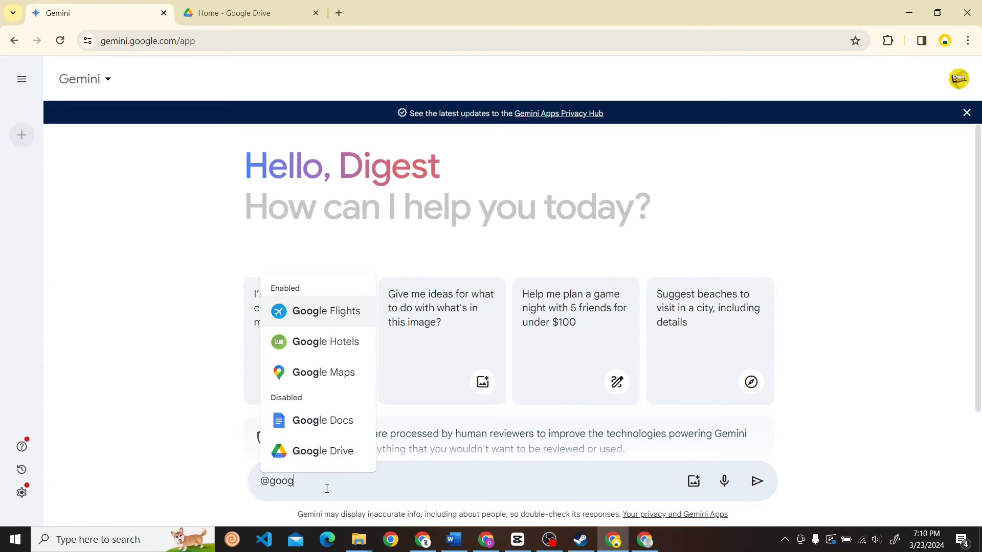
{"action": "left_click", "coordinate": [323, 451]}
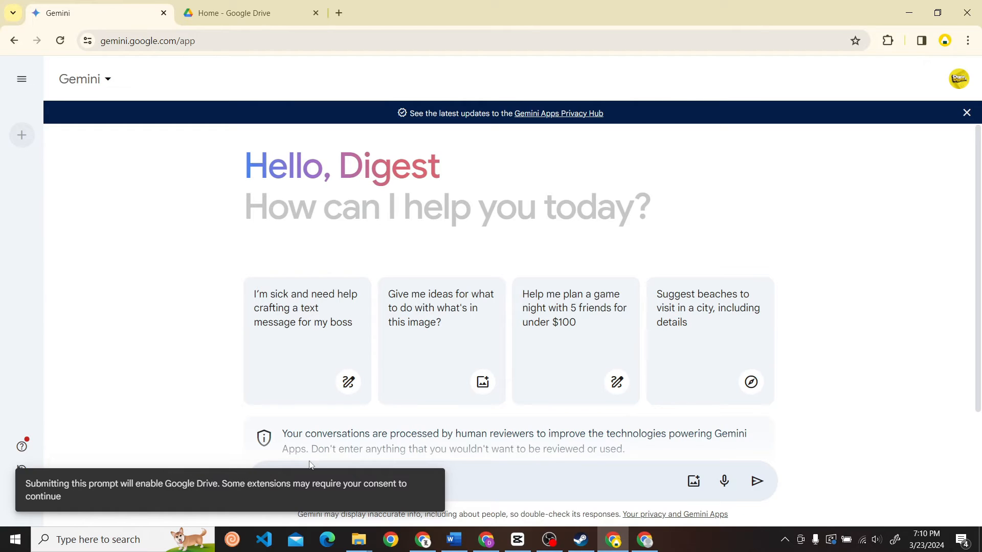
{"action": "type", "text": "@Google Drive"}
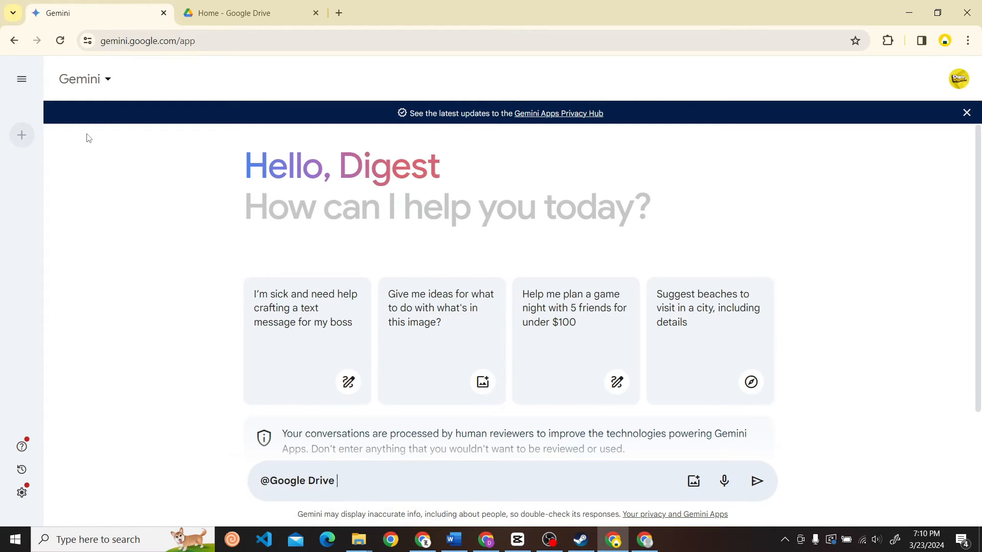
{"action": "mouse_move", "coordinate": [22, 491]}
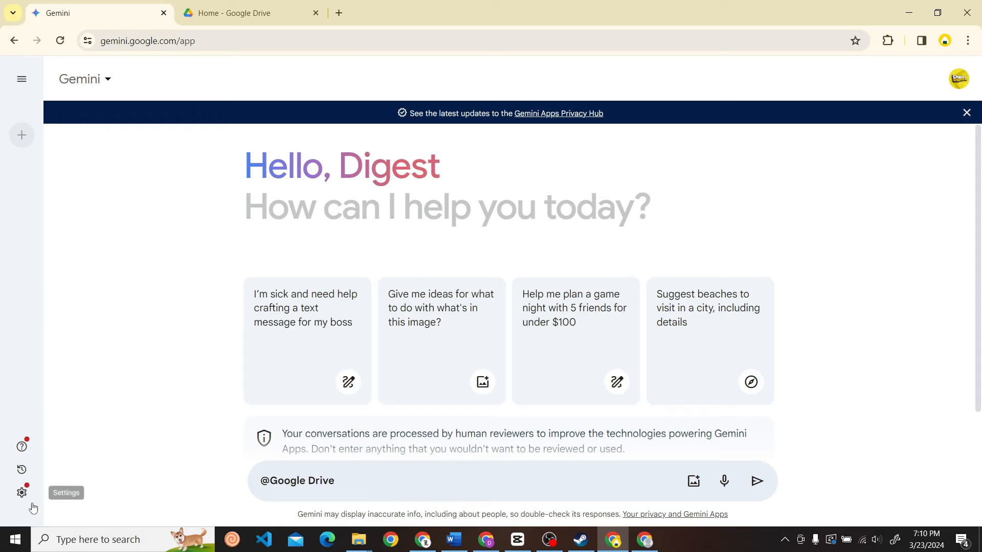
{"action": "mouse_move", "coordinate": [22, 493]}
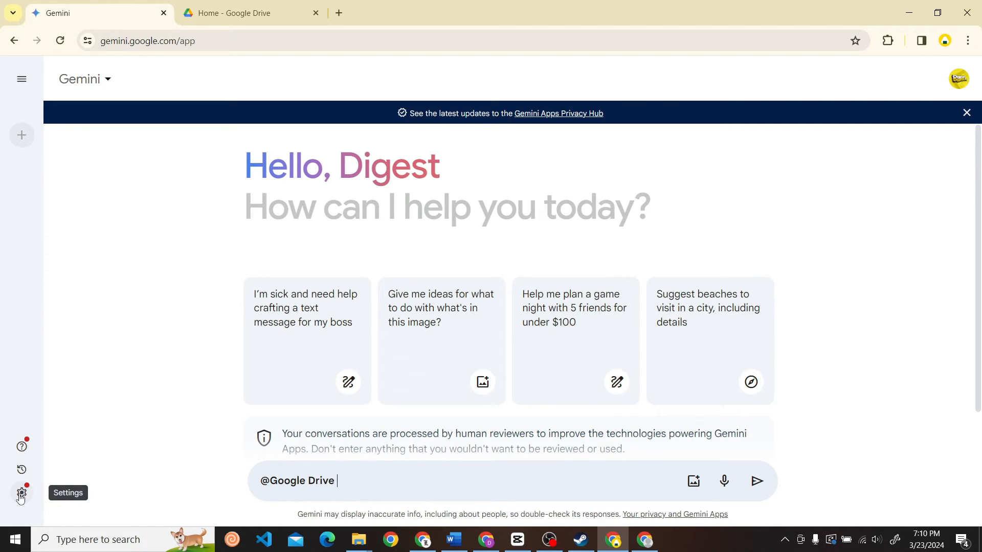
Step: Turn on and connect the Google Workspace extension in Settings > Extensions
{"action": "left_click", "coordinate": [21, 494]}
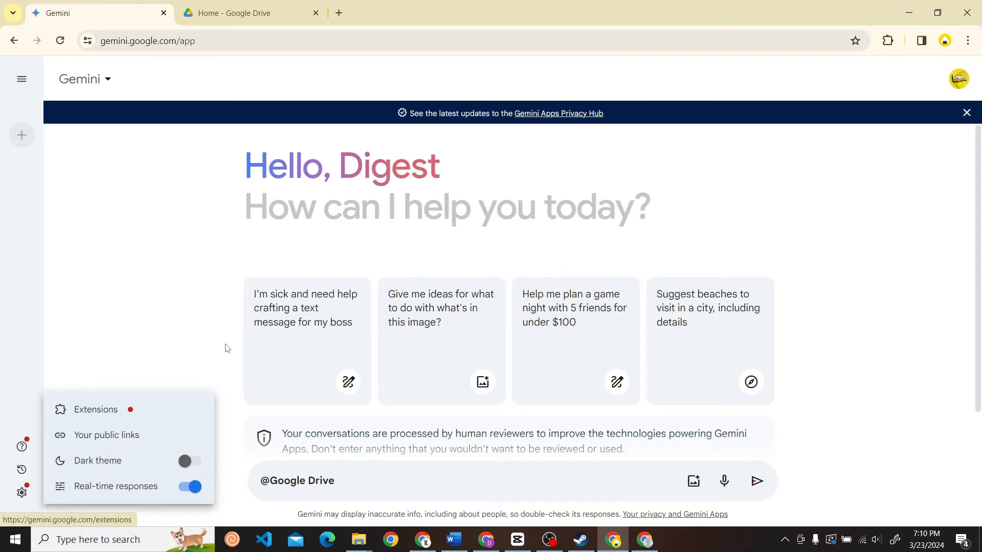
{"action": "mouse_move", "coordinate": [95, 410]}
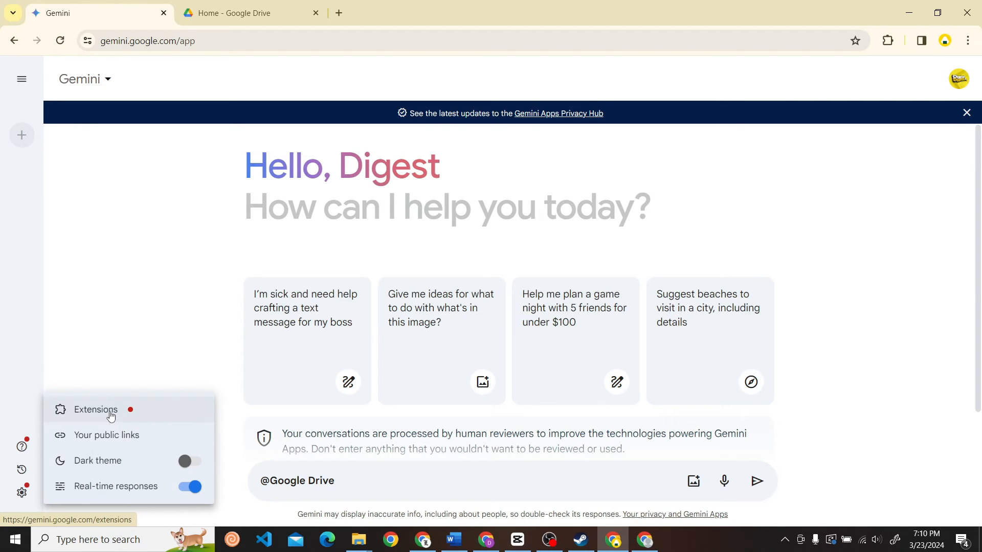
{"action": "left_click", "coordinate": [95, 410]}
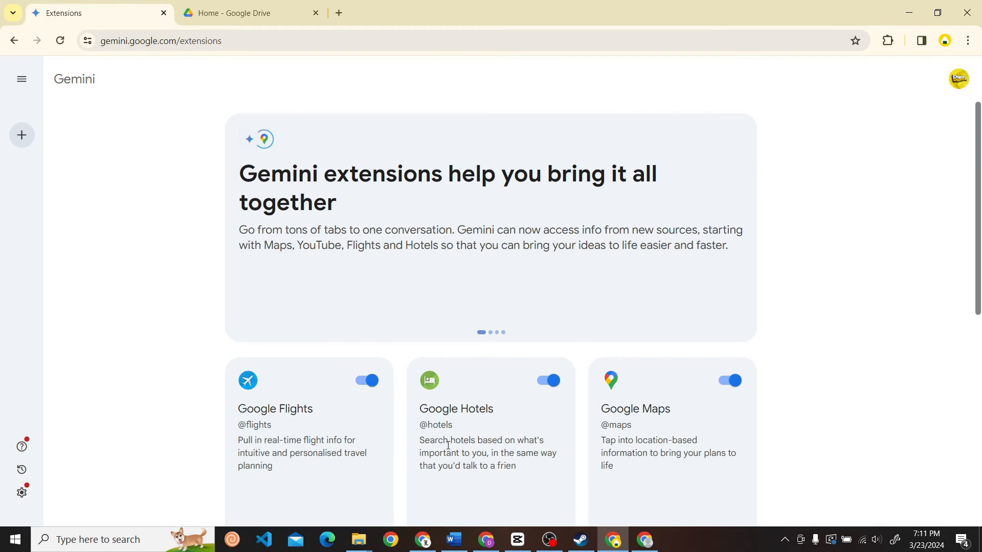
{"action": "scroll", "scroll_direction": "down", "scroll_amount": 3}
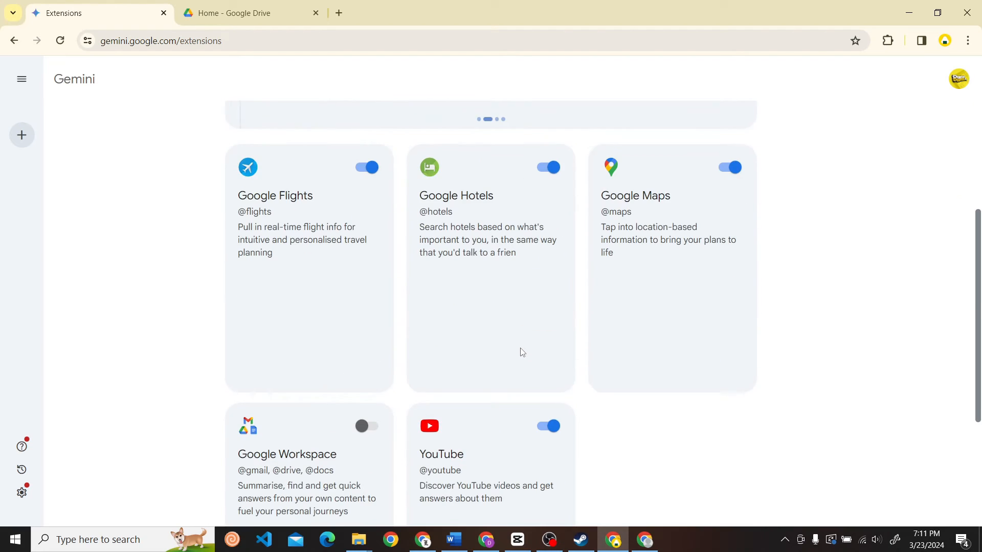
{"action": "scroll", "scroll_direction": "down", "scroll_amount": 3}
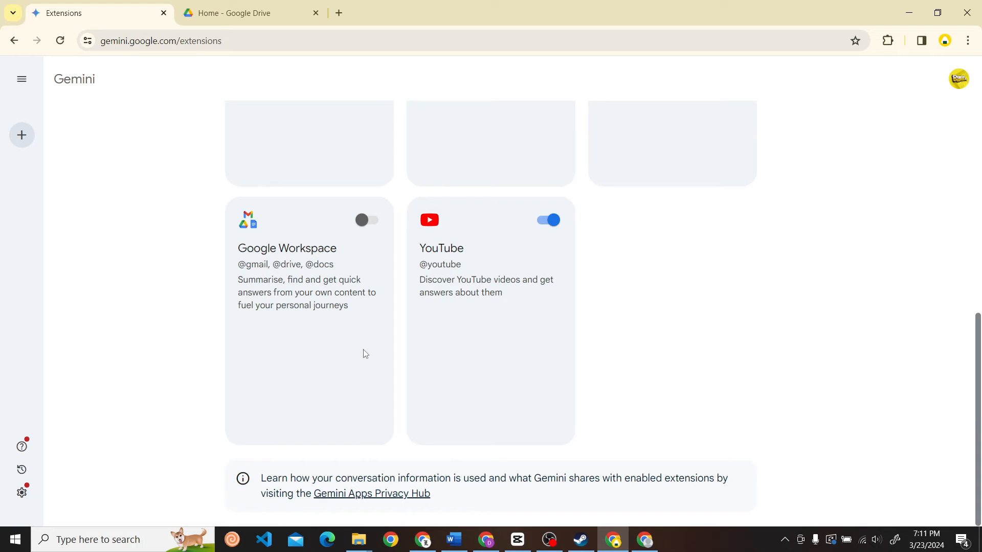
{"action": "left_click", "coordinate": [366, 220]}
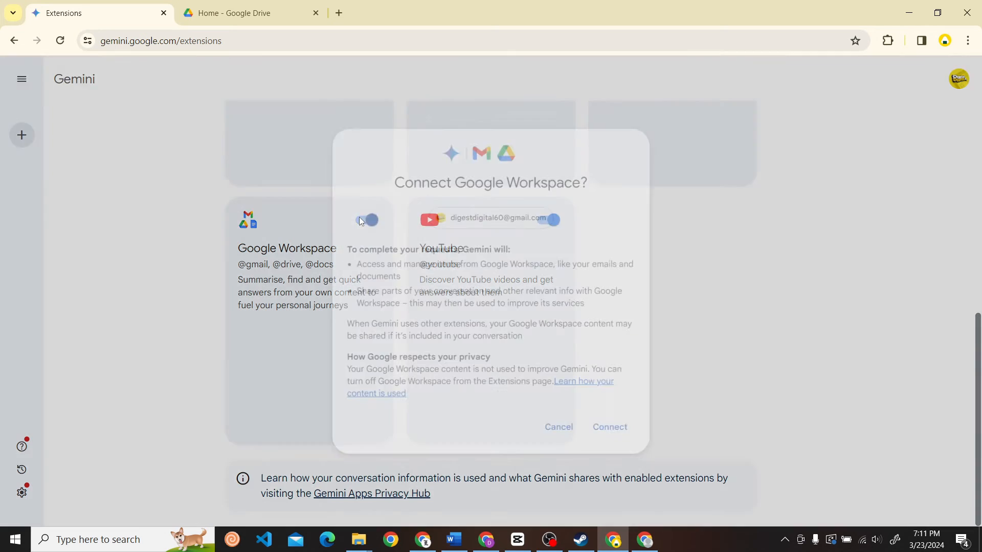
{"action": "left_click", "coordinate": [608, 427]}
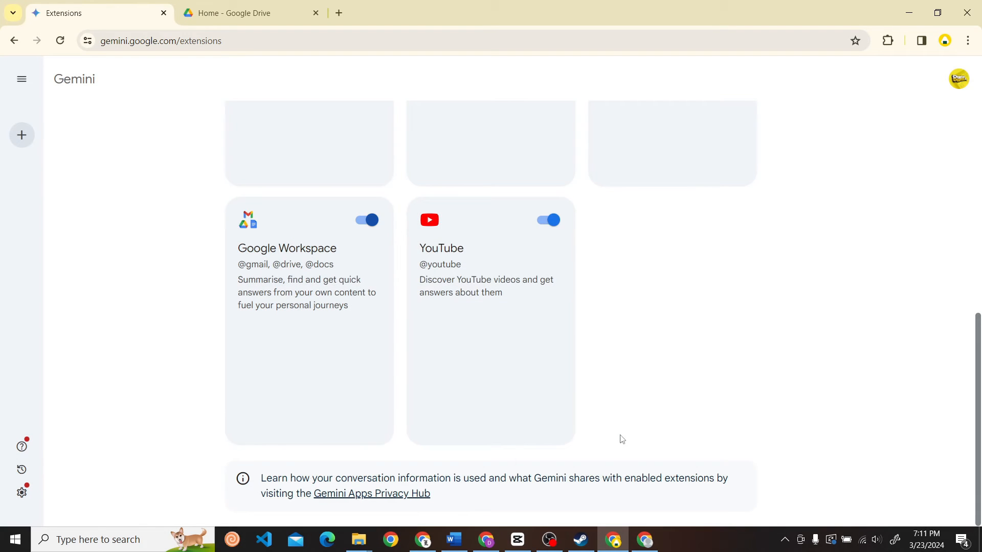
{"action": "mouse_move", "coordinate": [310, 322]}
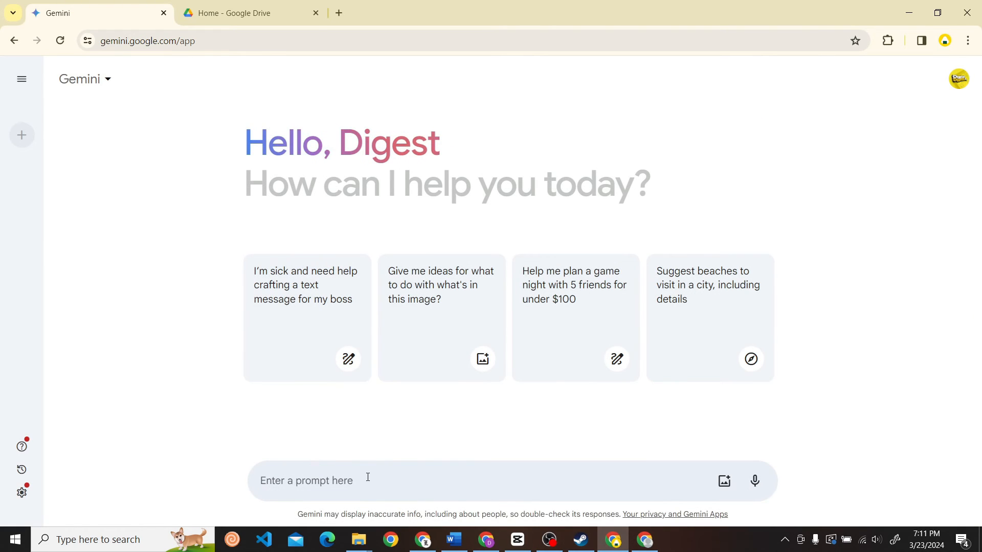
{"action": "type", "text": "@"}
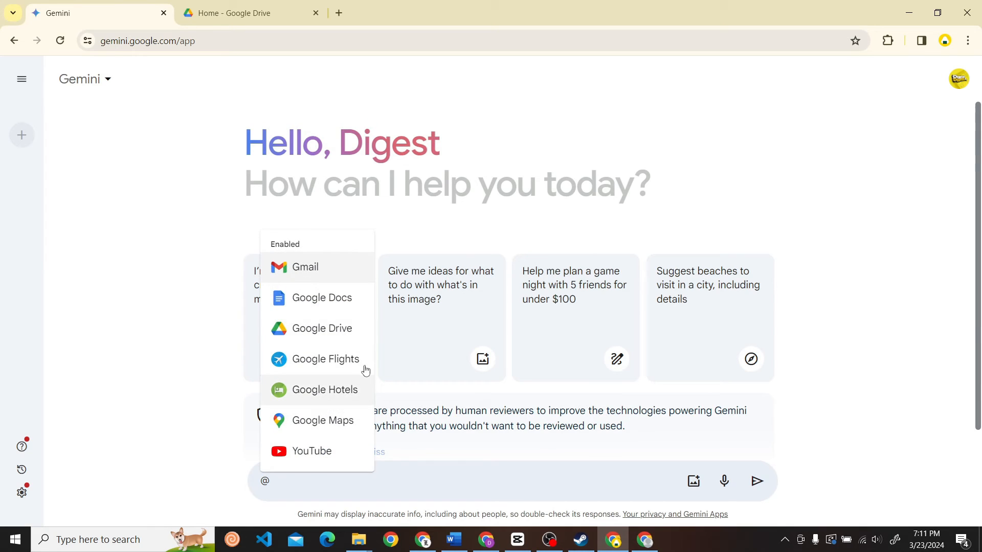
{"action": "left_click", "coordinate": [323, 328]}
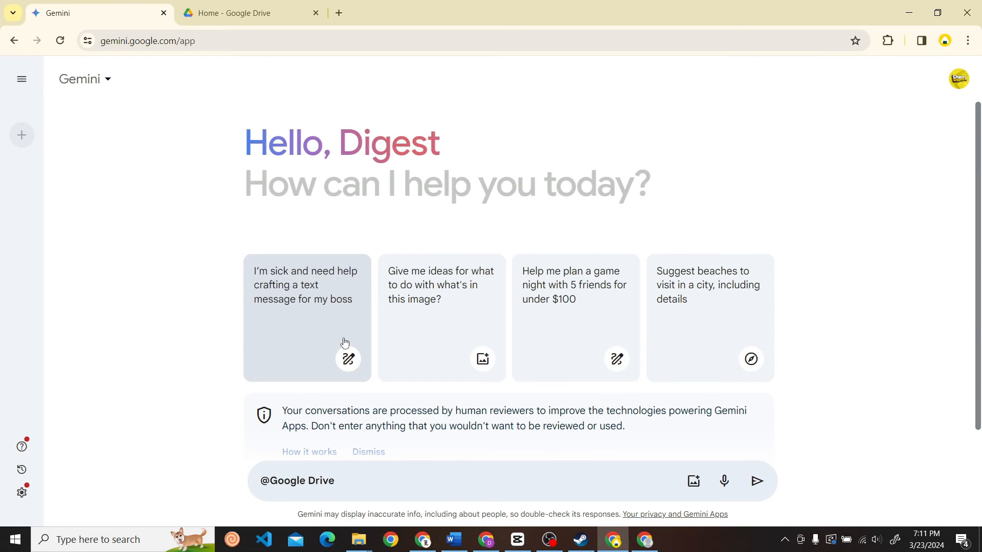
{"action": "type", "text": "summarize the pdf courser"}
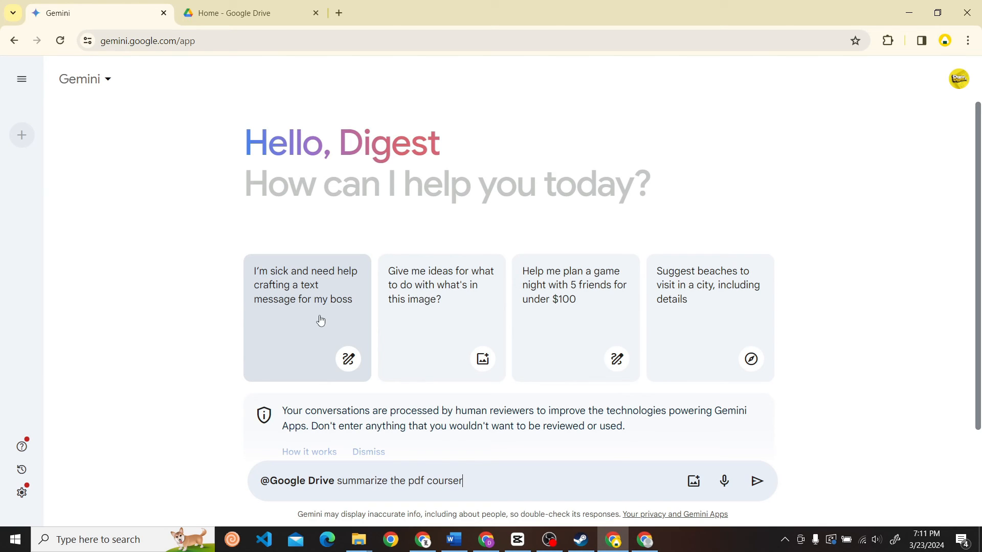
{"action": "left_click", "coordinate": [757, 481]}
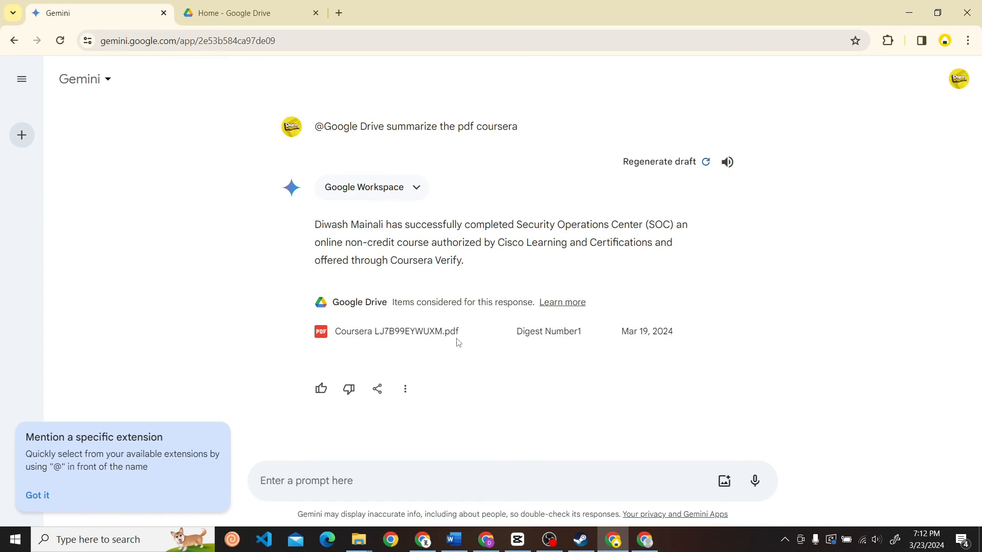
{"action": "double_click", "coordinate": [373, 126]}
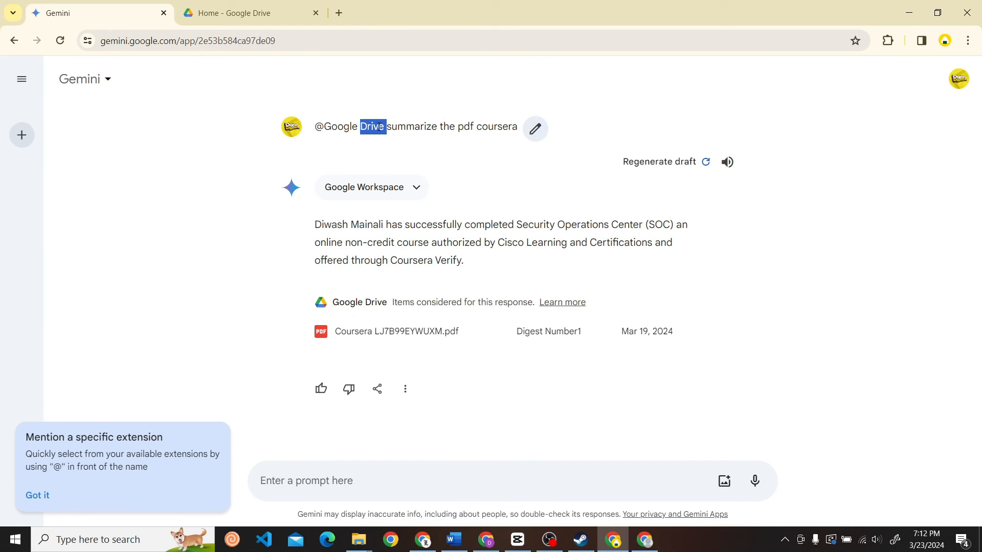